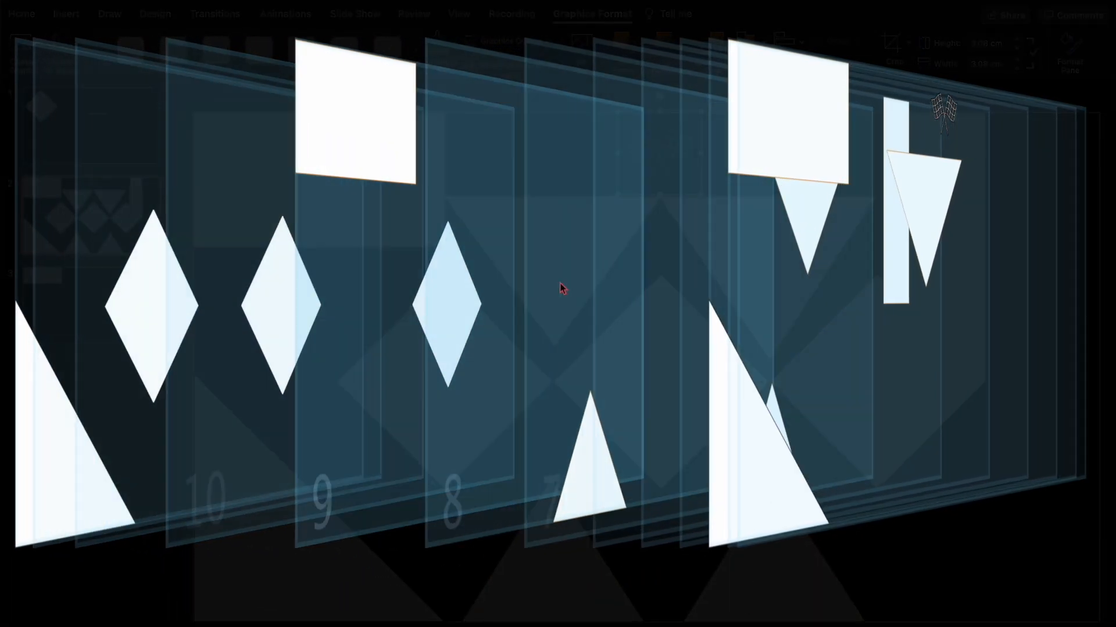
Bring up the game's title screen, "The (power) Point Of Life", in the slideshow
drag(471, 315, 647, 457)
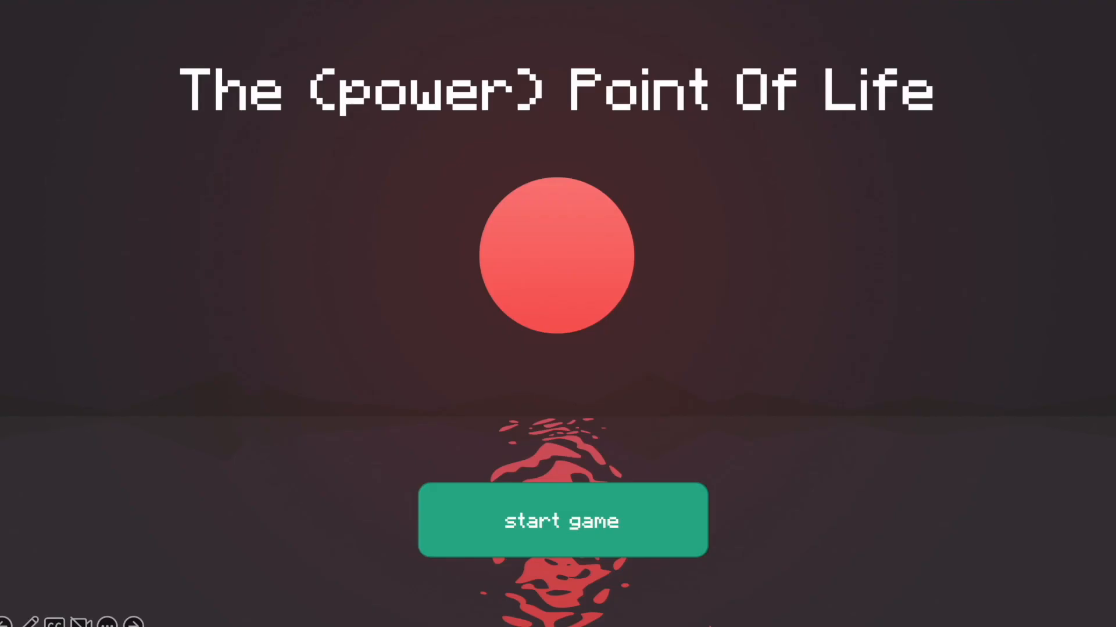
mouse_move(763, 460)
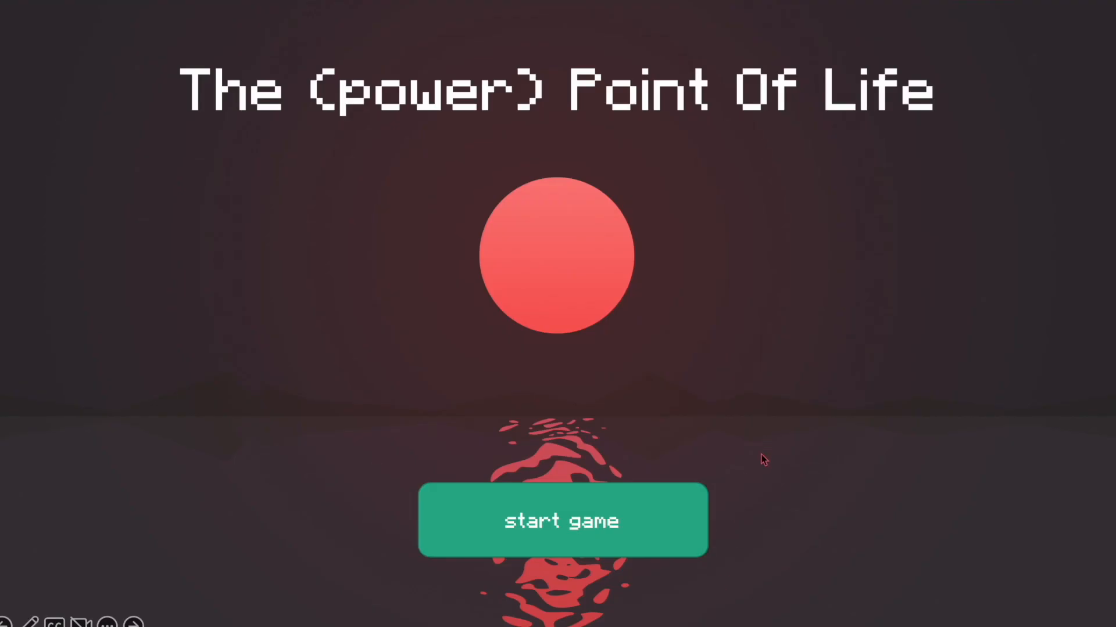
mouse_move(314, 131)
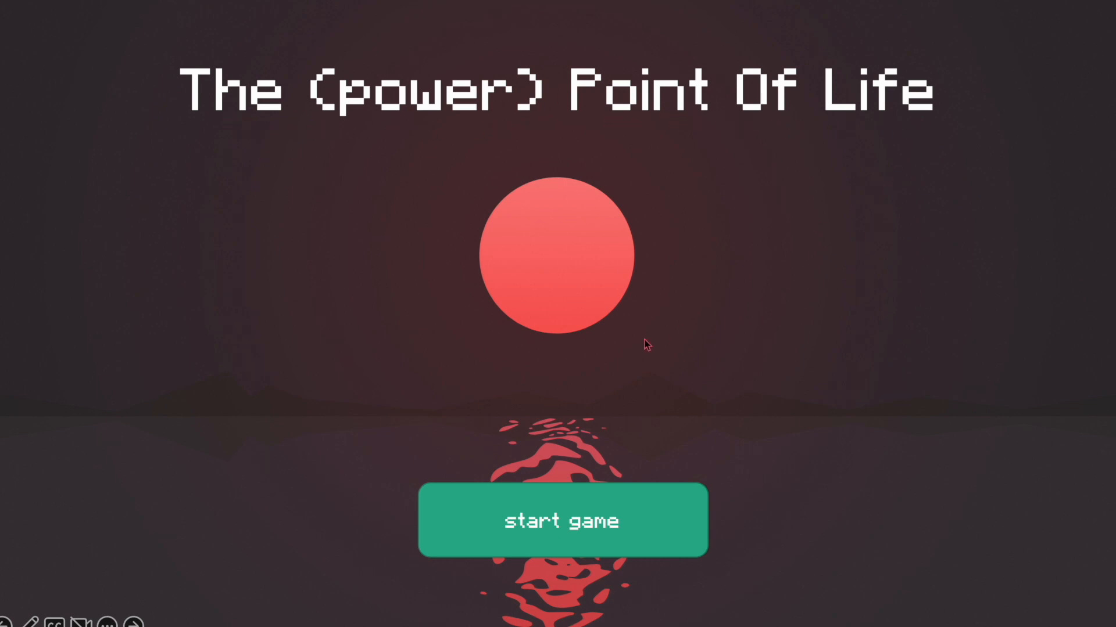
Start the game, reaching the crossed-flags level with "this game is so bad it hurts"
click(561, 518)
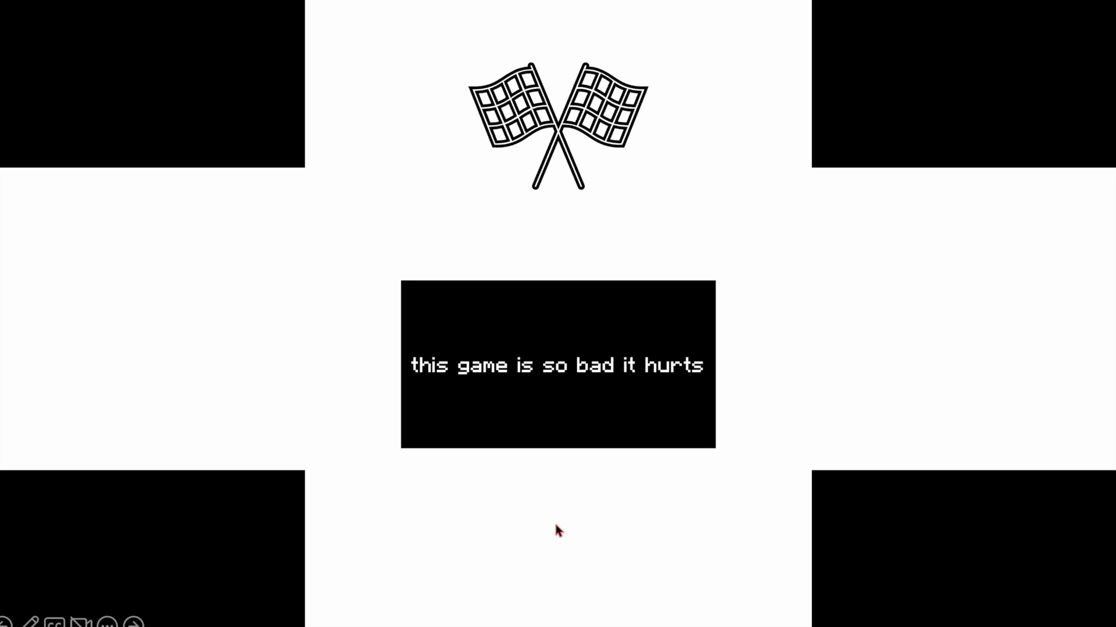
mouse_move(336, 443)
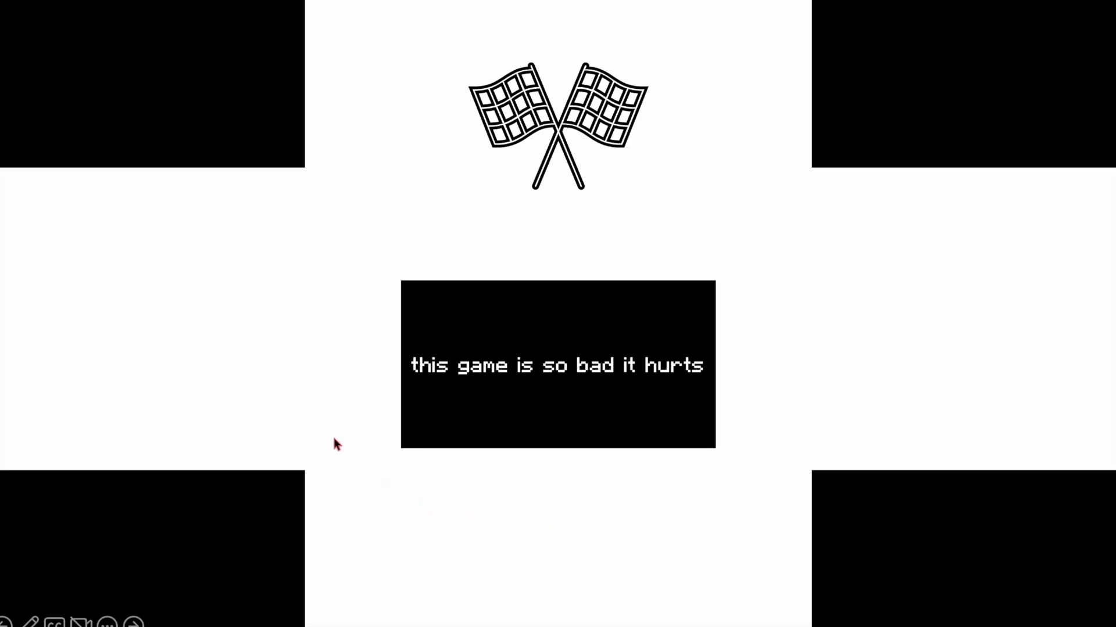
mouse_move(342, 276)
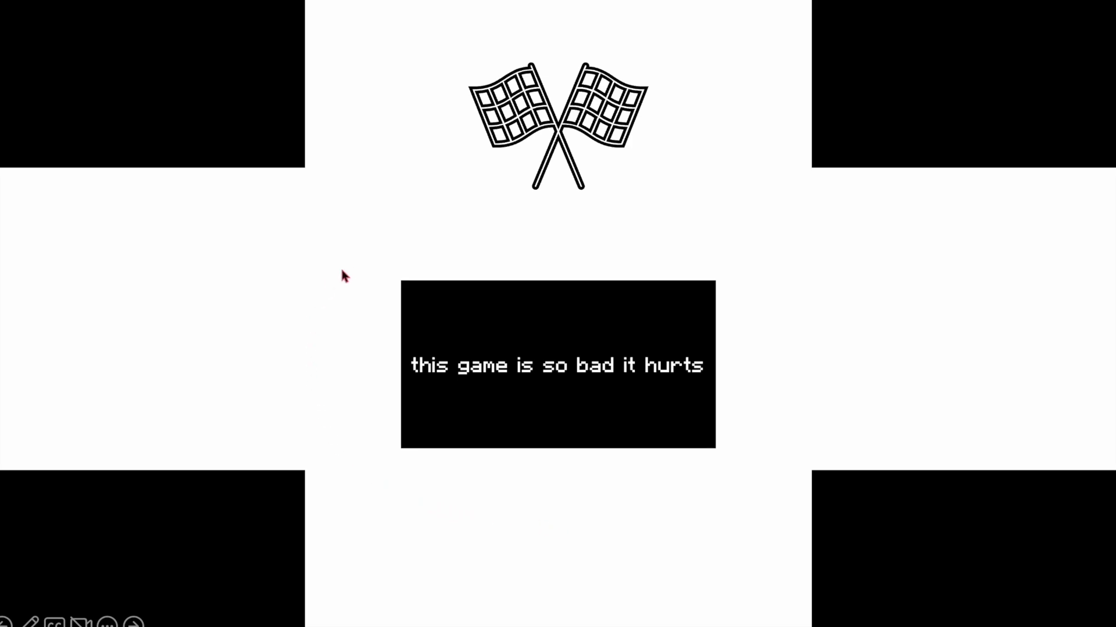